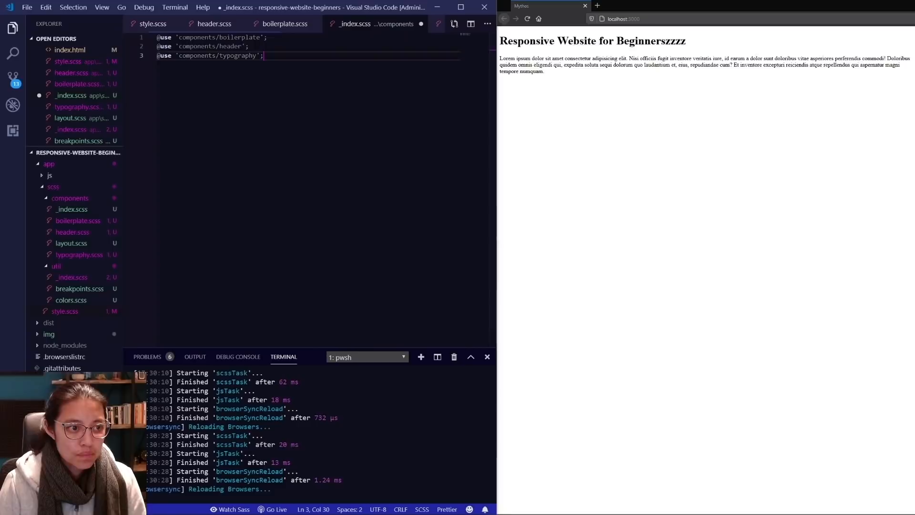
click(70, 50)
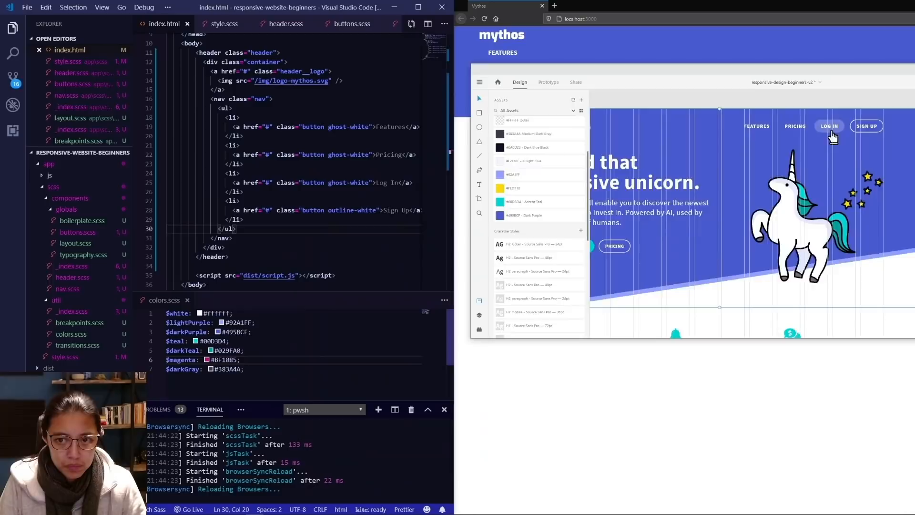
Add header markup with logo and Features, Pricing, Log In, Sign Up links, styled $darkPurple with space-between.
click(286, 23)
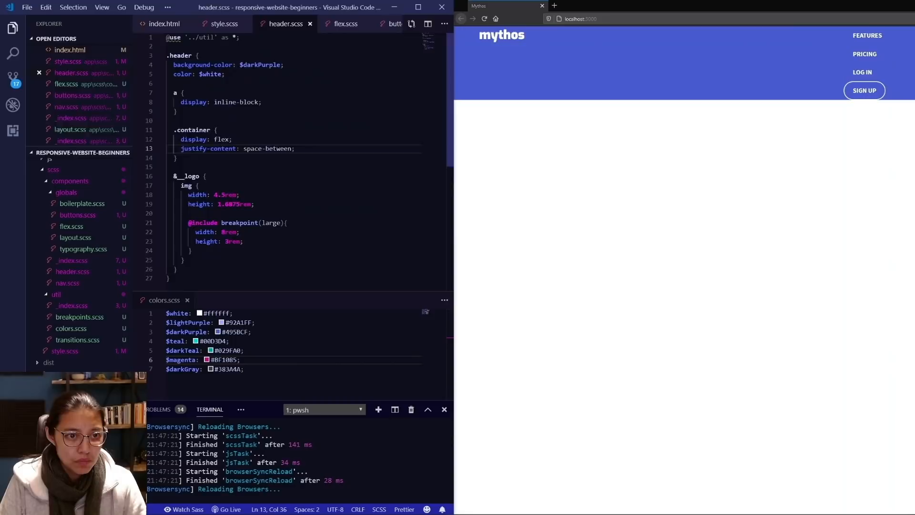
click(165, 24)
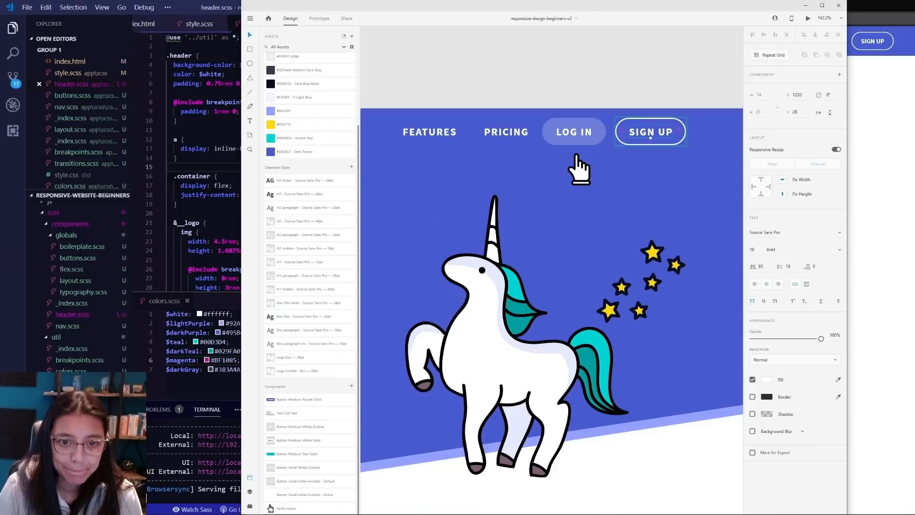
click(465, 221)
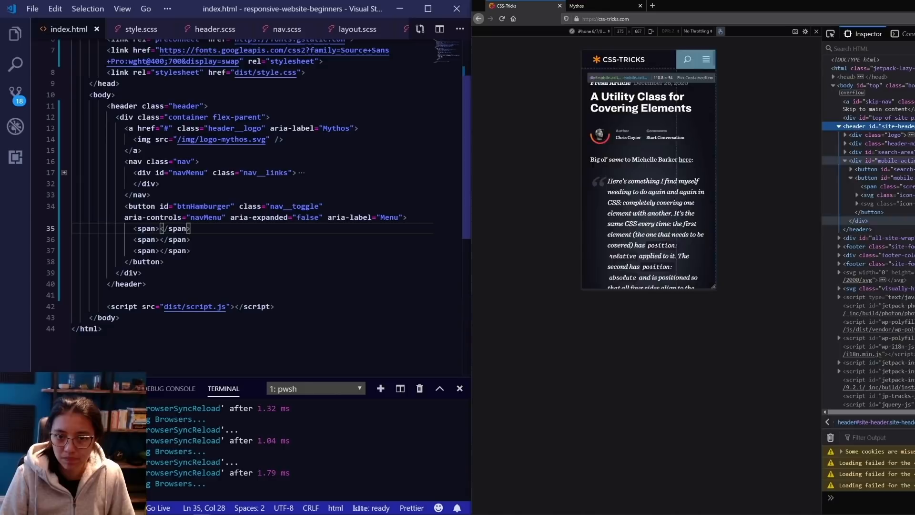
Switch from the CSS-Tricks article to the Mythos tab in Firefox.
click(604, 6)
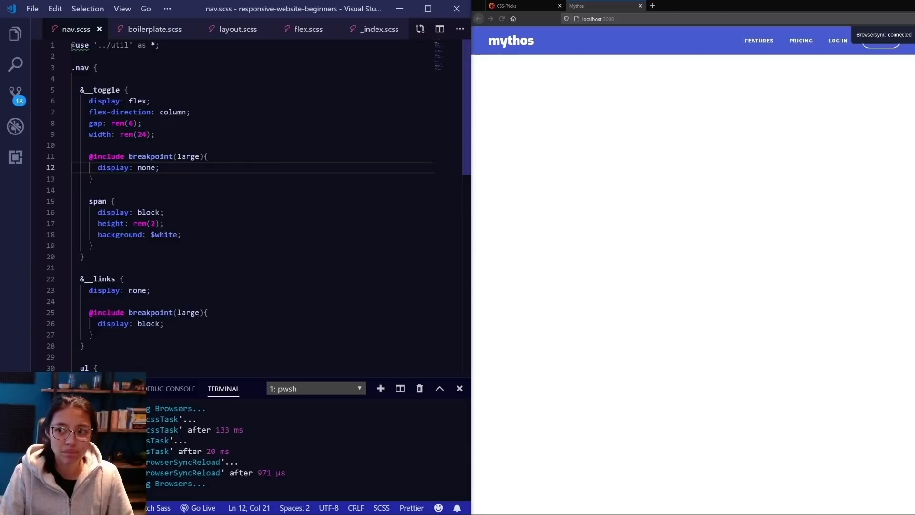
click(214, 28)
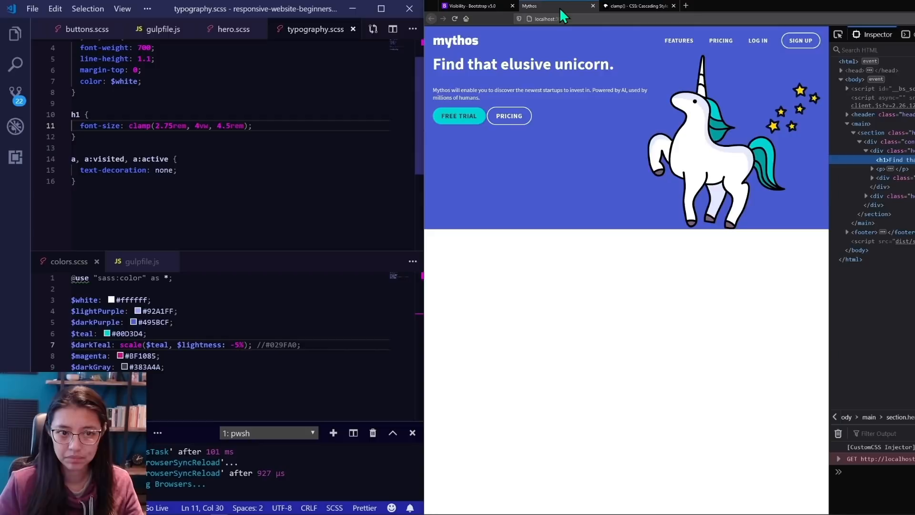
Give h1 calc(2.5rem + 2vw), then clamp(2.75rem, 4vw, 4.5rem), and margin-bottom $space-sm.
click(636, 6)
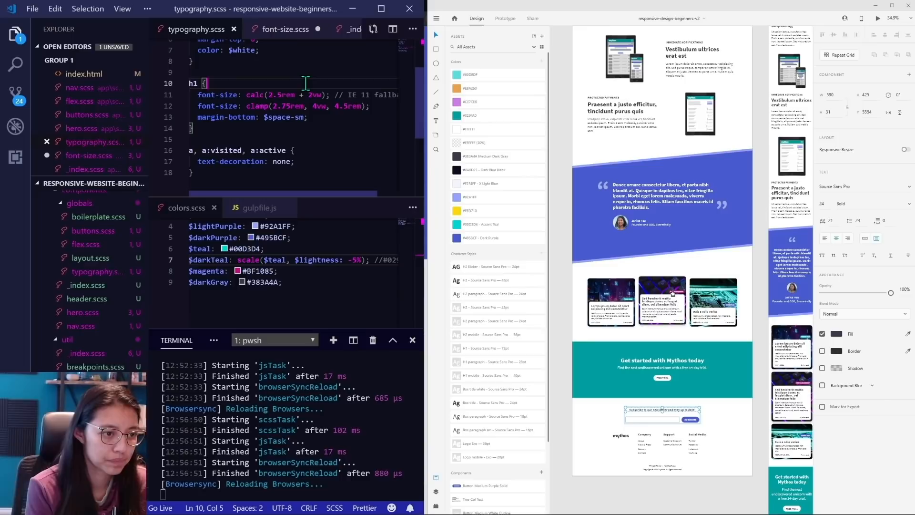
Close the Adobe XD mockup window and return to VS Code and Firefox.
click(286, 29)
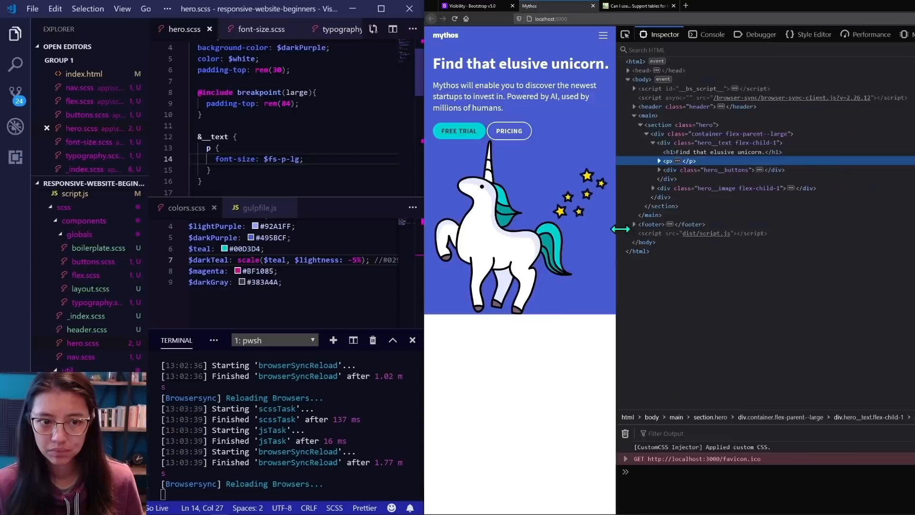
click(261, 29)
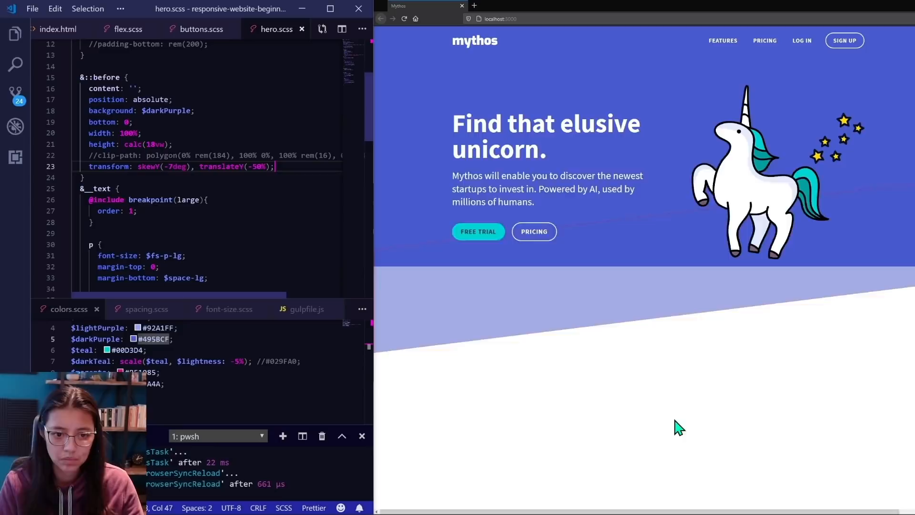
Add a hero &::before with absolute $darkPurple background and skewY(-7deg) translateY(-50%).
scroll(up, 3)
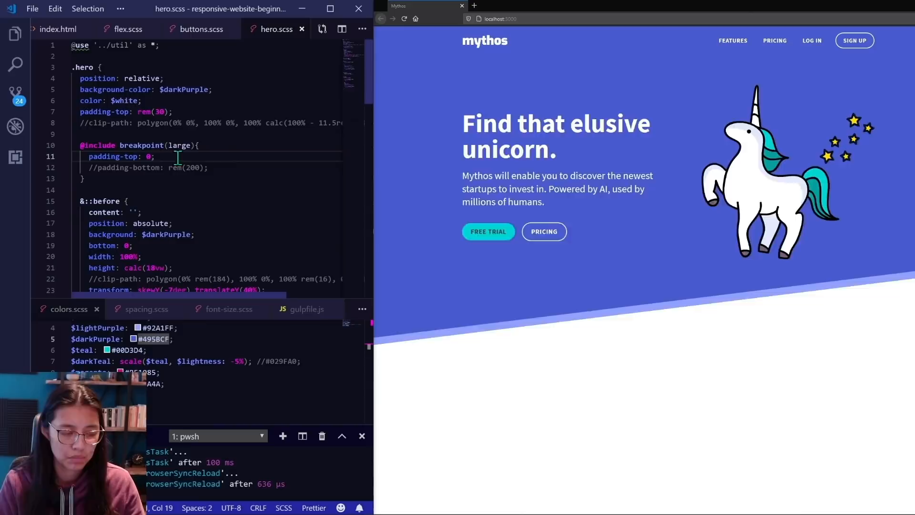
scroll(down, 3)
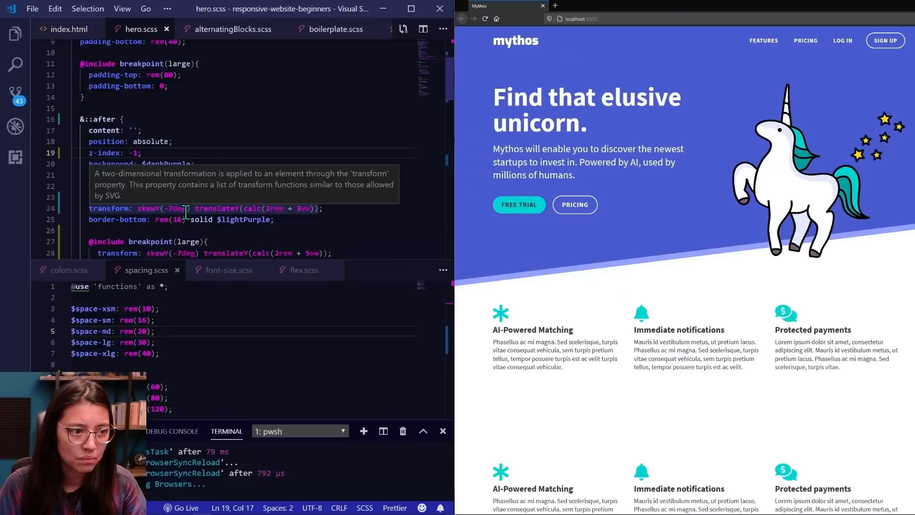
Create .angled-top and .angled-bottom rules in decorations.scss and apply them to the quote section.
click(69, 29)
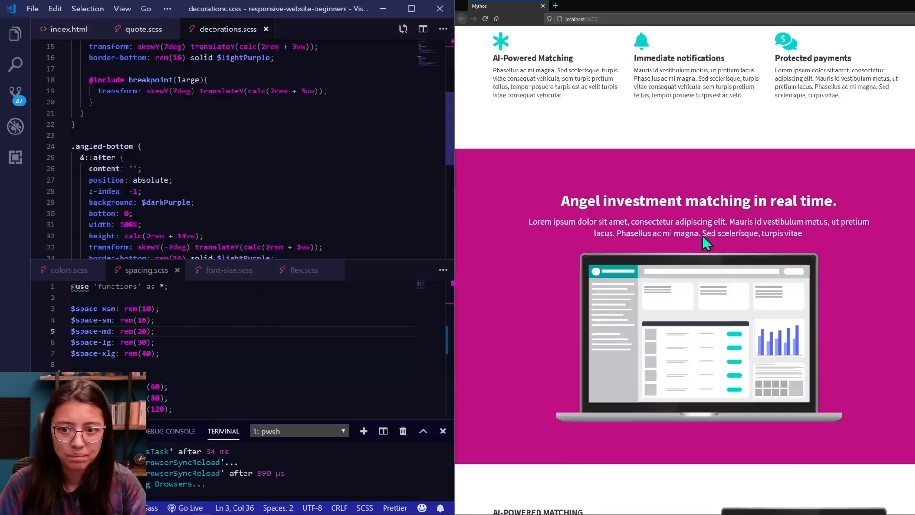
click(309, 29)
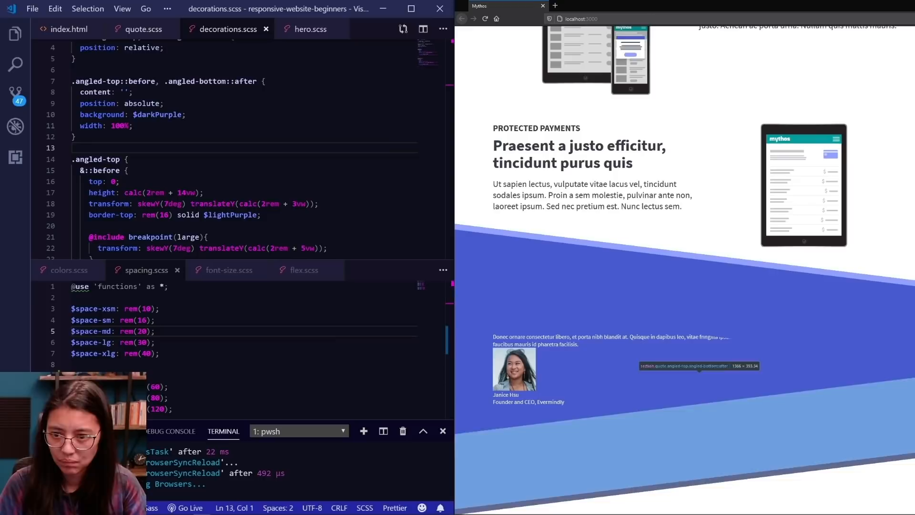
click(141, 29)
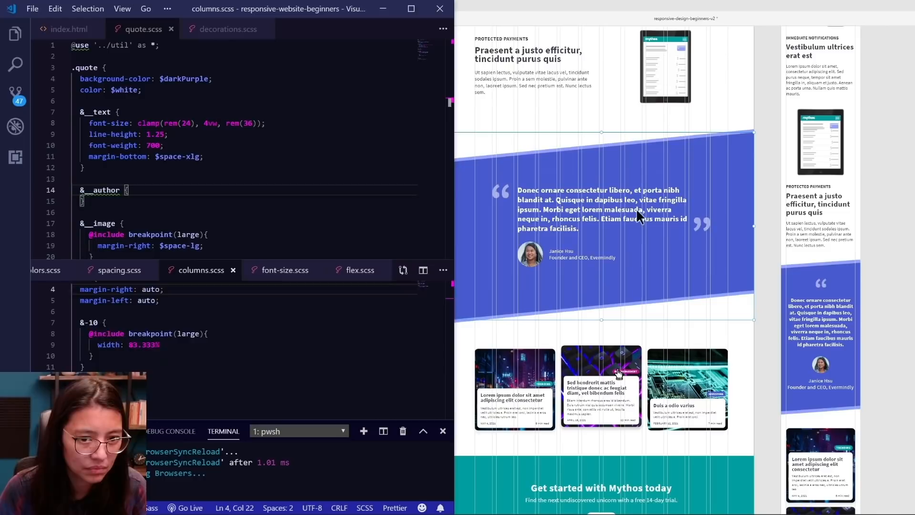
Give the quote container 3rem padding, rem(80) at large screens, and center text and author.
click(15, 36)
text(padding-bottom: rem(40);)
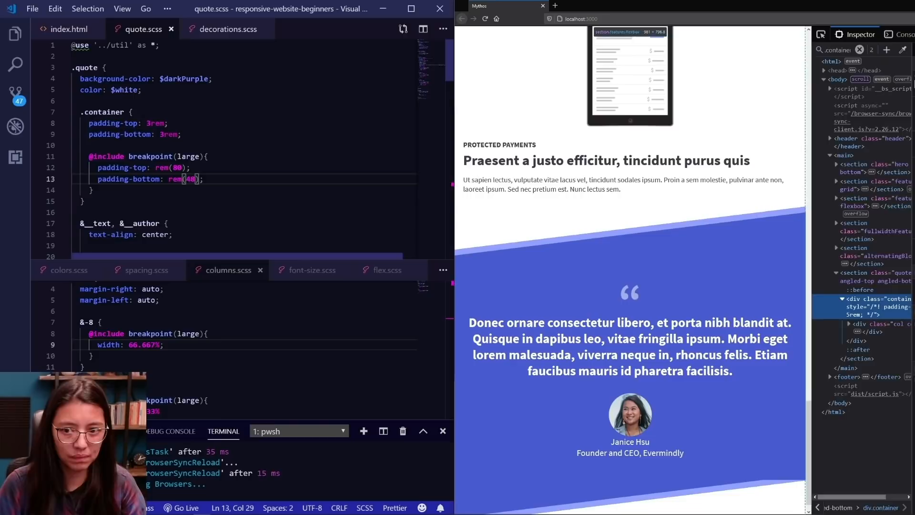
click(224, 28)
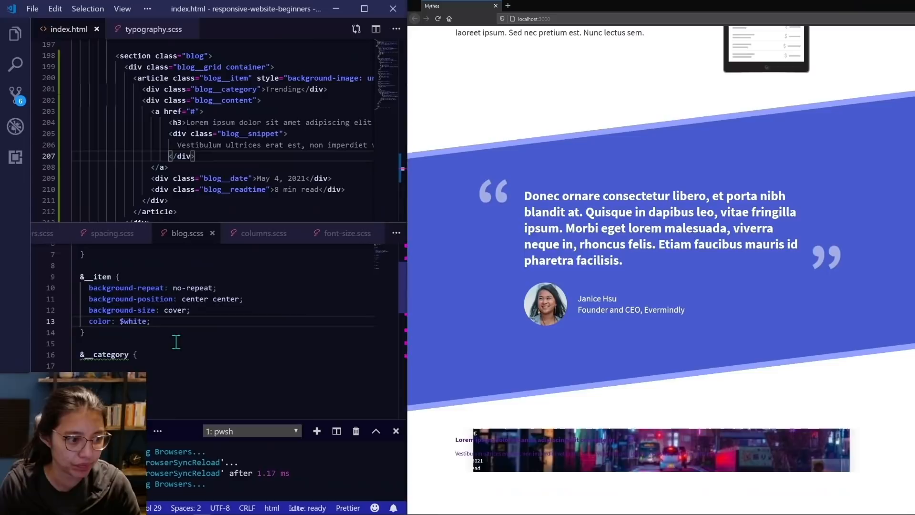
Add a blog &.grid block with repeat(2, 1fr) columns and __main in grid-area main.
text(background)
text(text-transform: uppercase;)
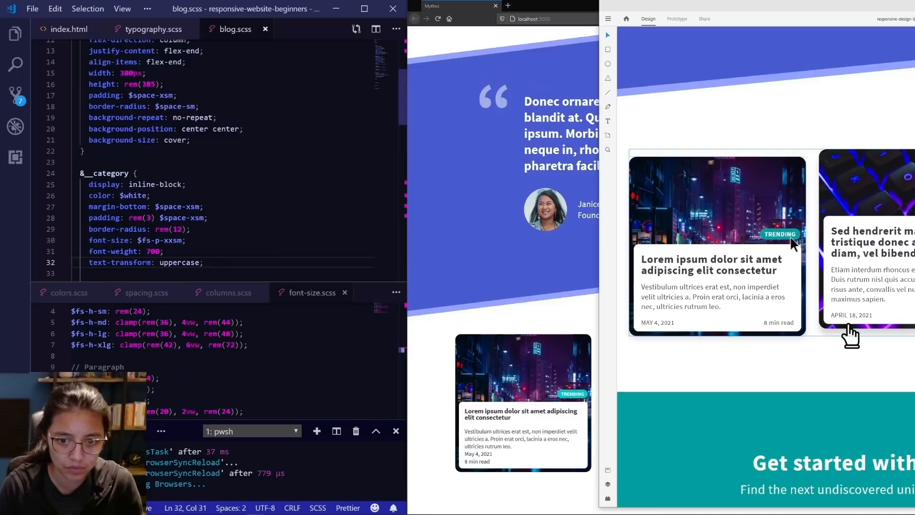
click(15, 63)
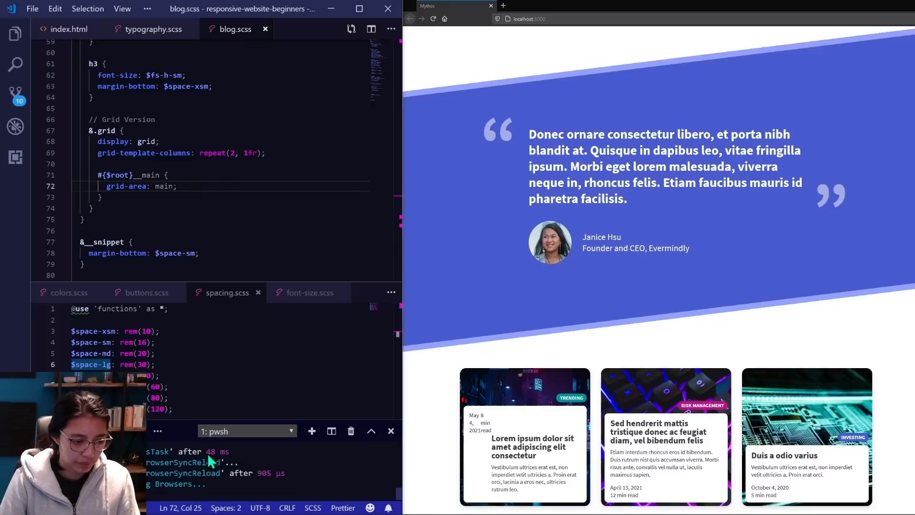
click(68, 29)
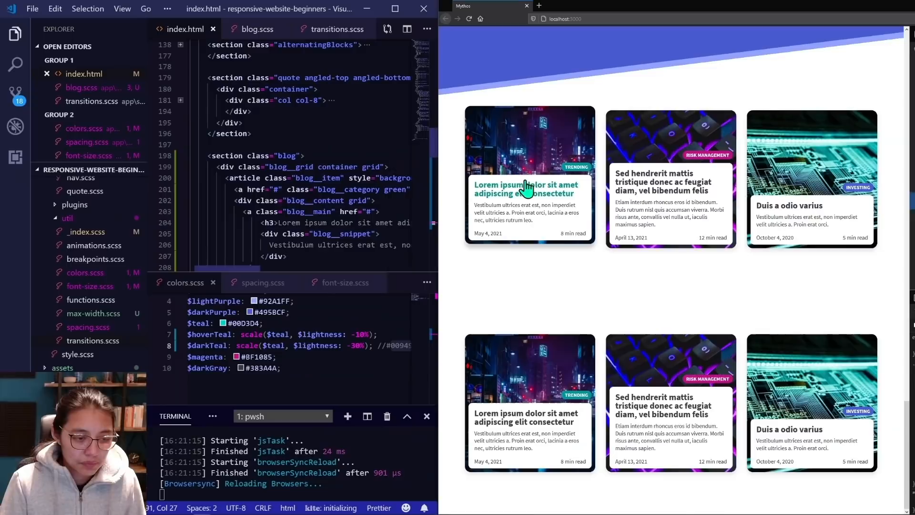
Duplicate the blog section markup with the grid class on its cards and check the preview.
click(256, 29)
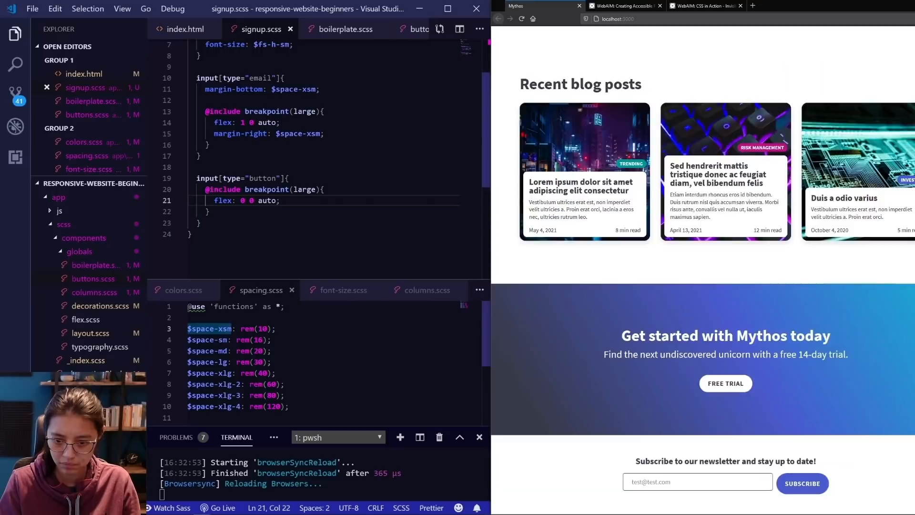
Alternate between index.html and signup.scss to add the flexbox, inline-block and grid form versions.
click(184, 29)
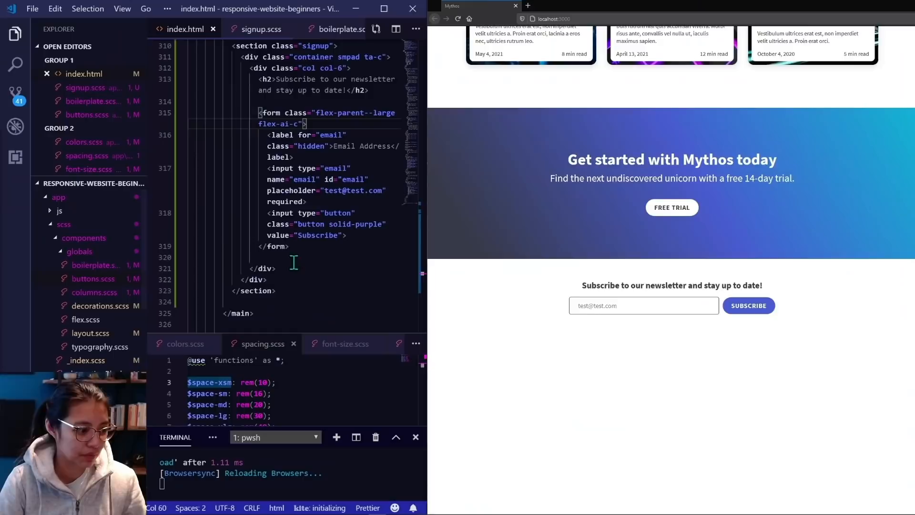
click(260, 28)
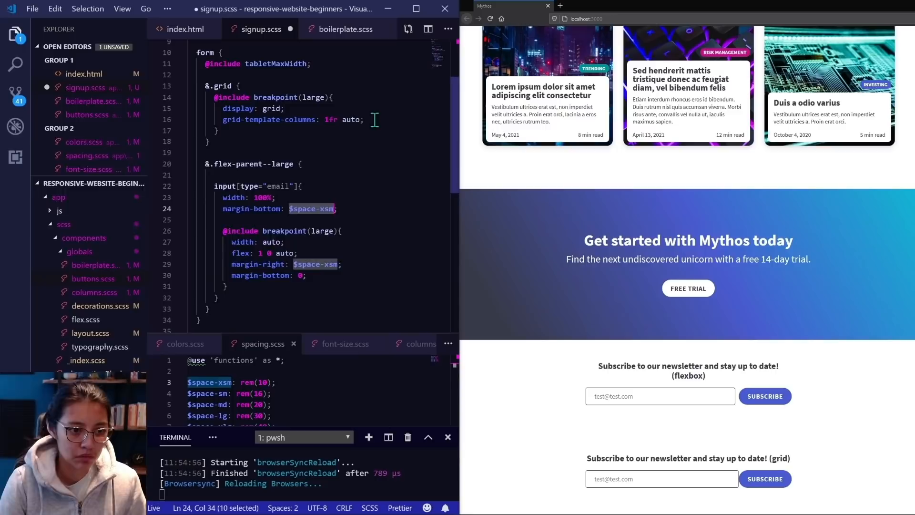
click(184, 29)
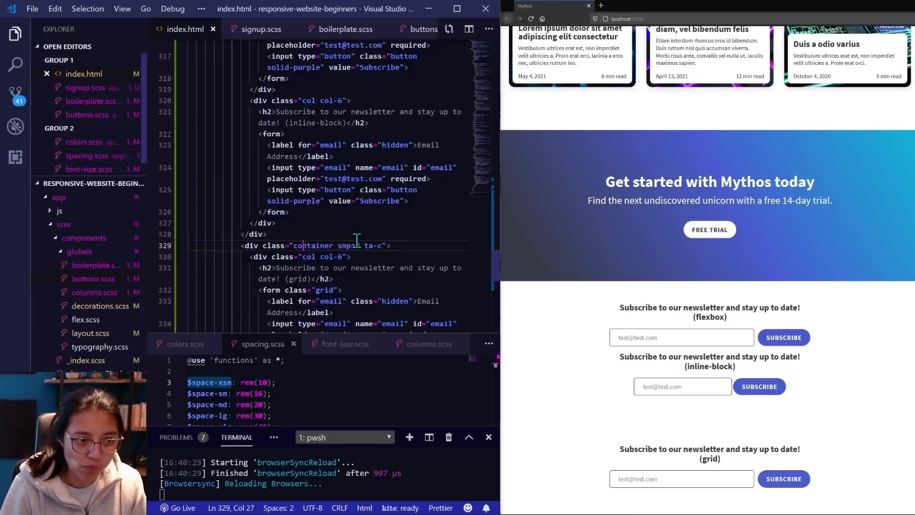
click(259, 29)
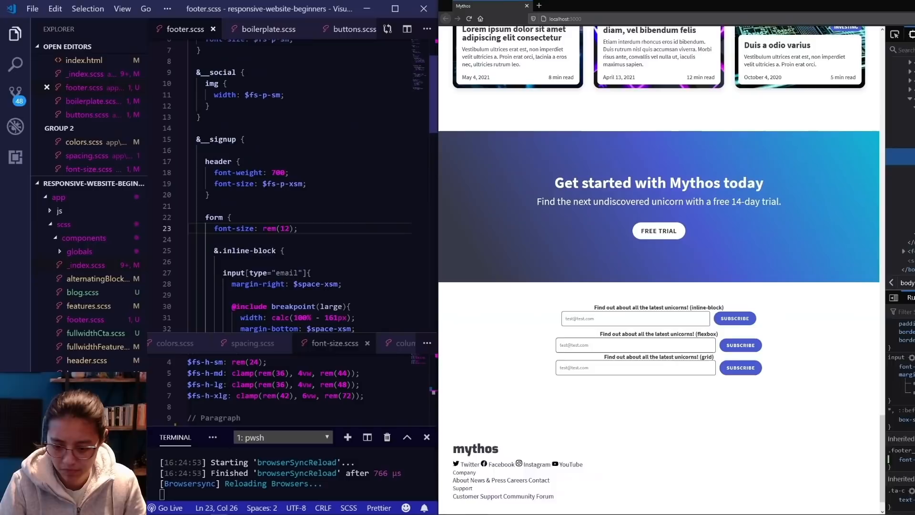
Move between the editor tabs to edit the social links and add footer.scss styles.
click(268, 28)
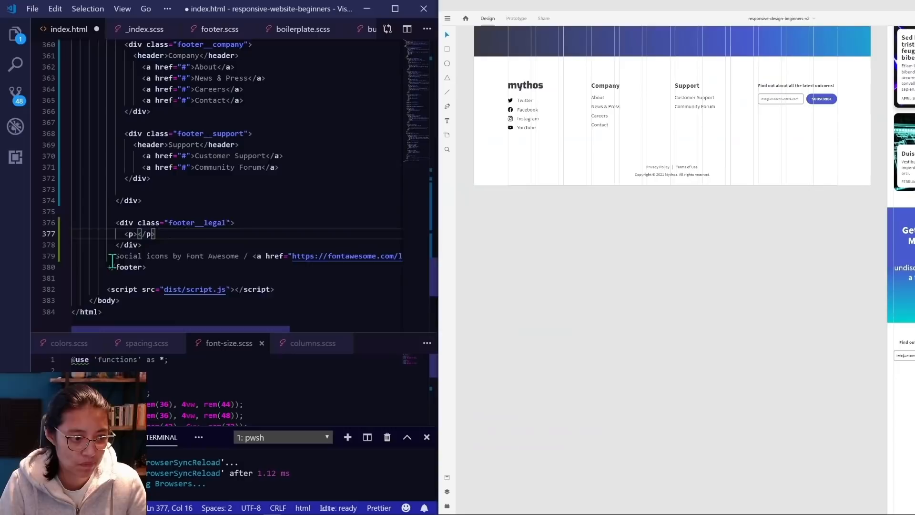
click(220, 29)
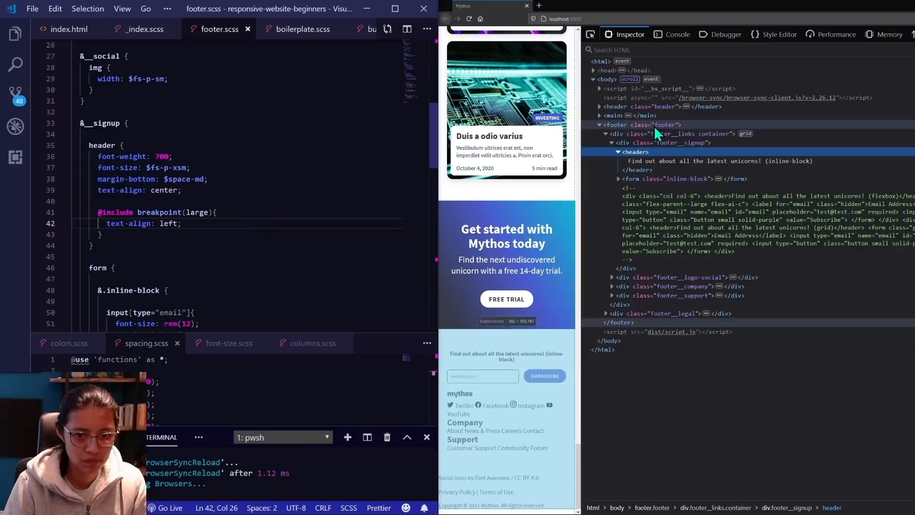
click(301, 28)
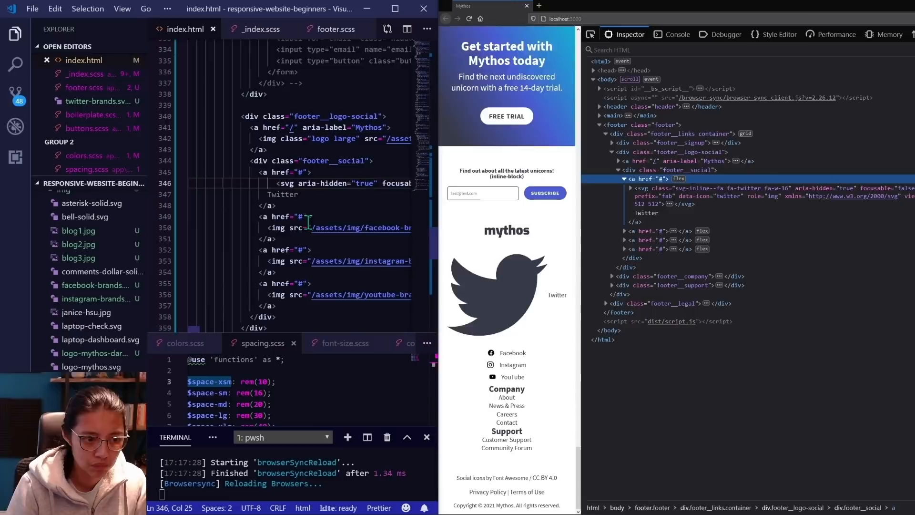
click(333, 29)
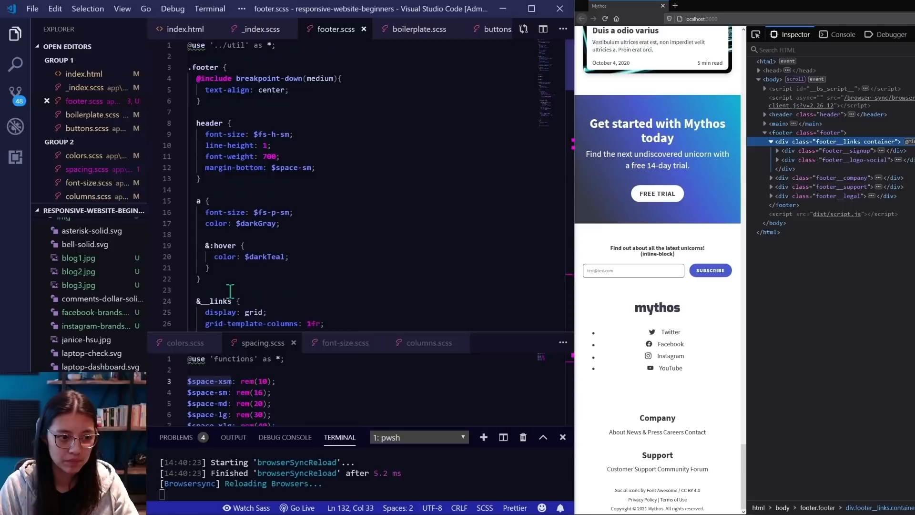
Open index.html for the Company list and signup forms, then footer.scss for styles.
click(183, 28)
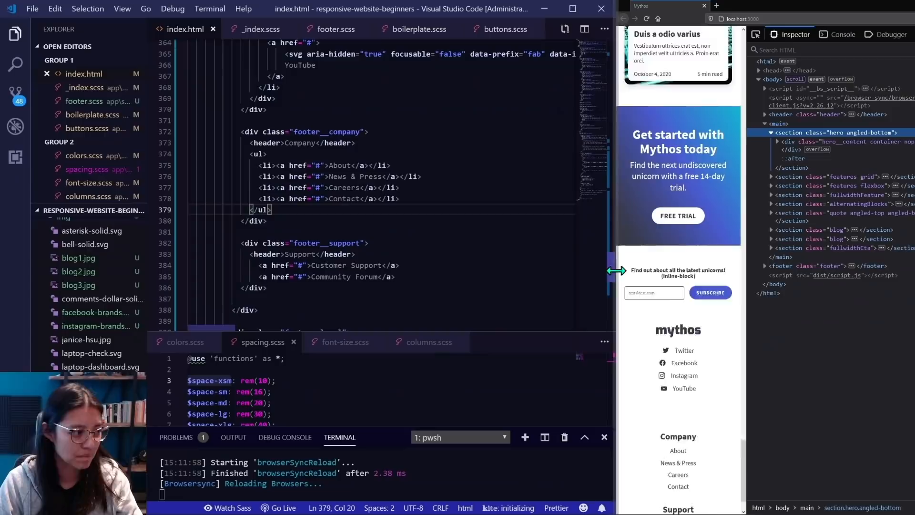
click(333, 29)
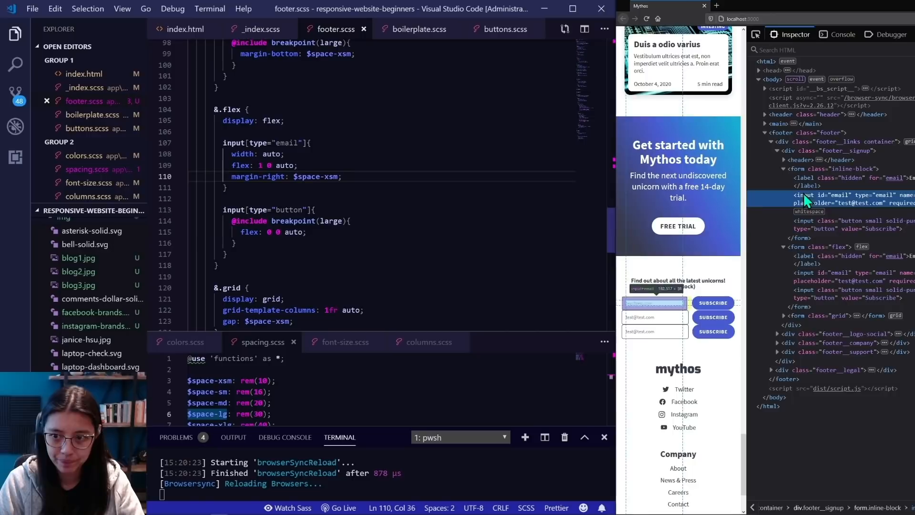
click(184, 28)
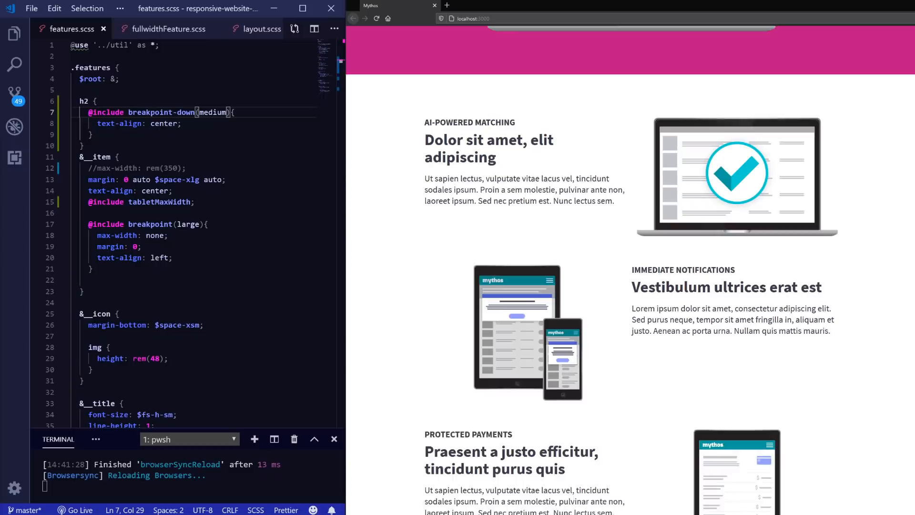
Scroll down past the features and CTA to the grid footer.
scroll(down, 3)
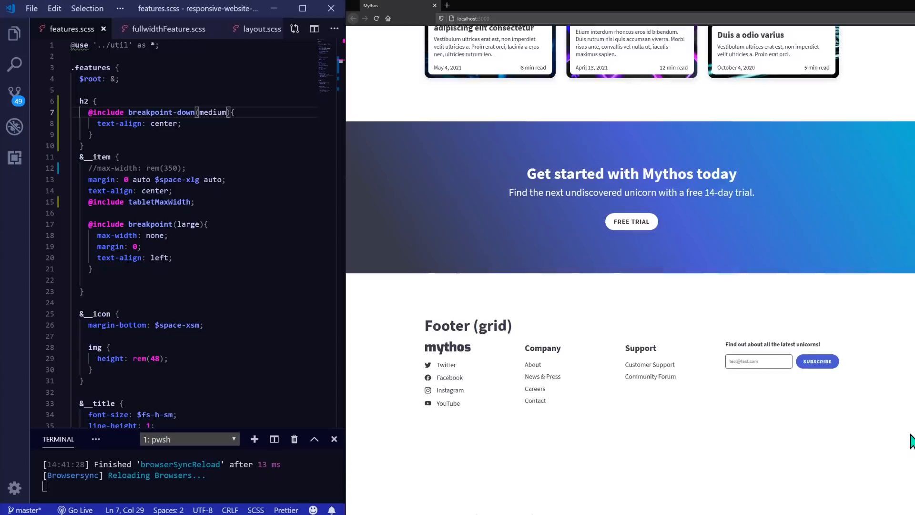